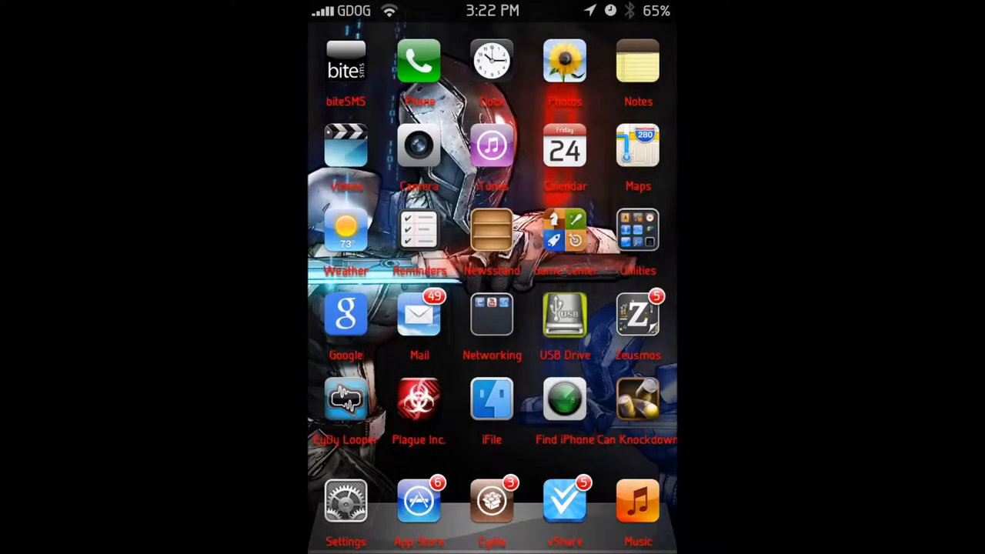
# - Swipe through the home screen pages and launch Can Knockdown
pyautogui.hscroll(-3)
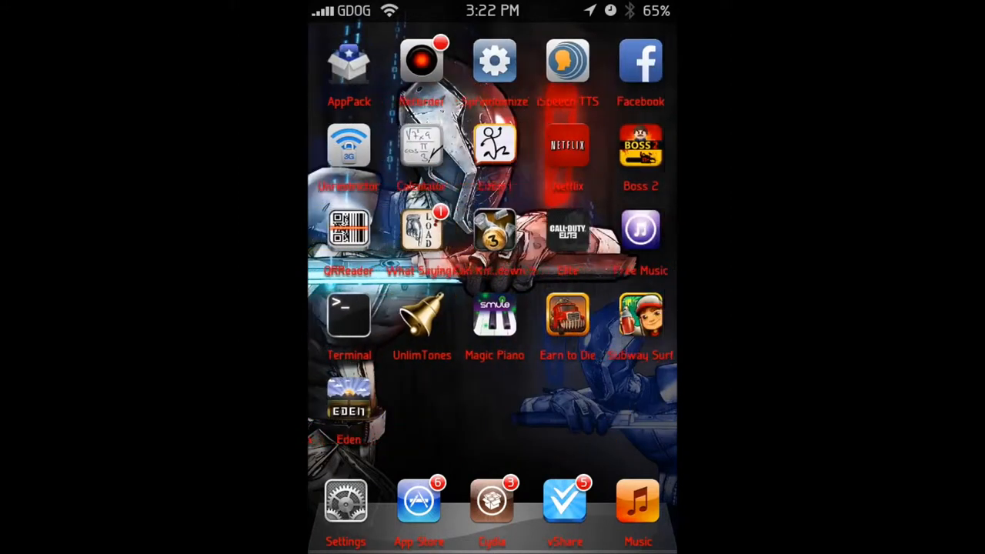
pyautogui.hscroll(-3)
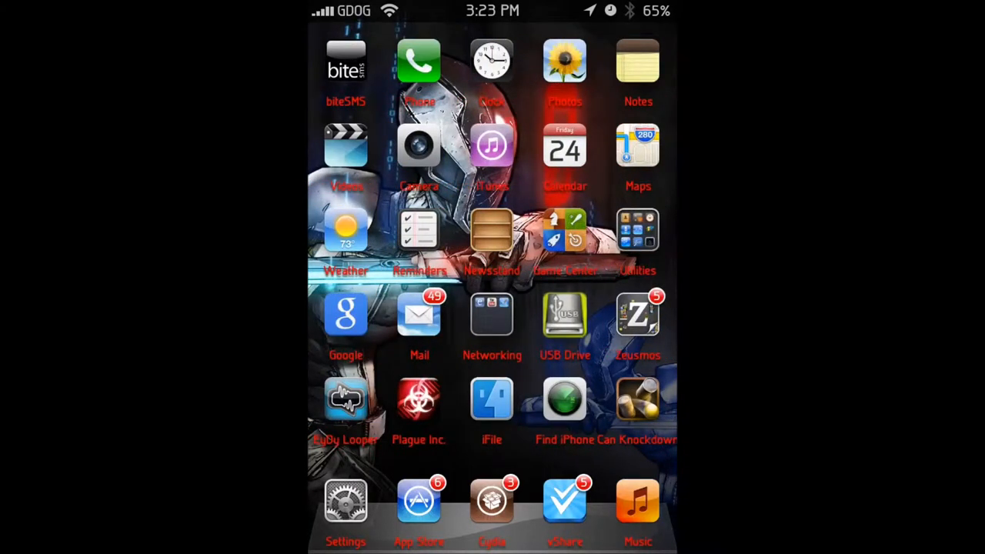
pyautogui.click(638, 399)
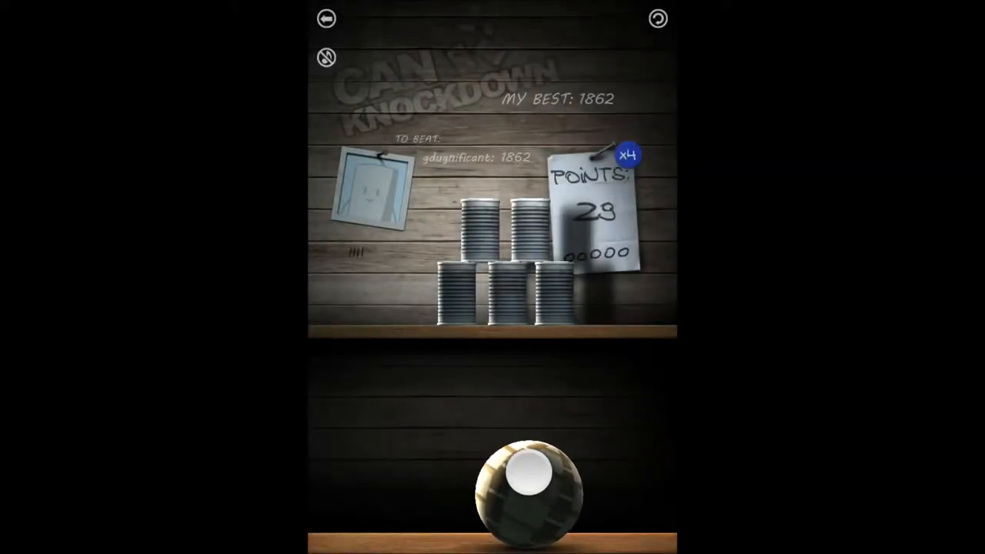
# - Throw the ball at the can pyramid to knock cans off the shelf
pyautogui.moveTo(524, 493); pyautogui.dragTo(523, 231)
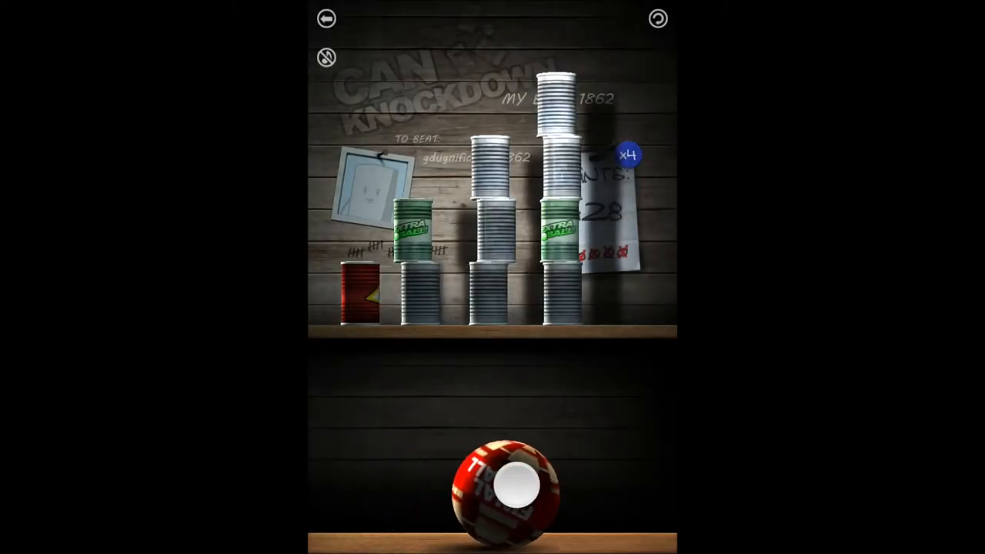
# - Throw the ball at the tall can towers, then exit to the home screen
pyautogui.moveTo(497, 489); pyautogui.dragTo(497, 231)
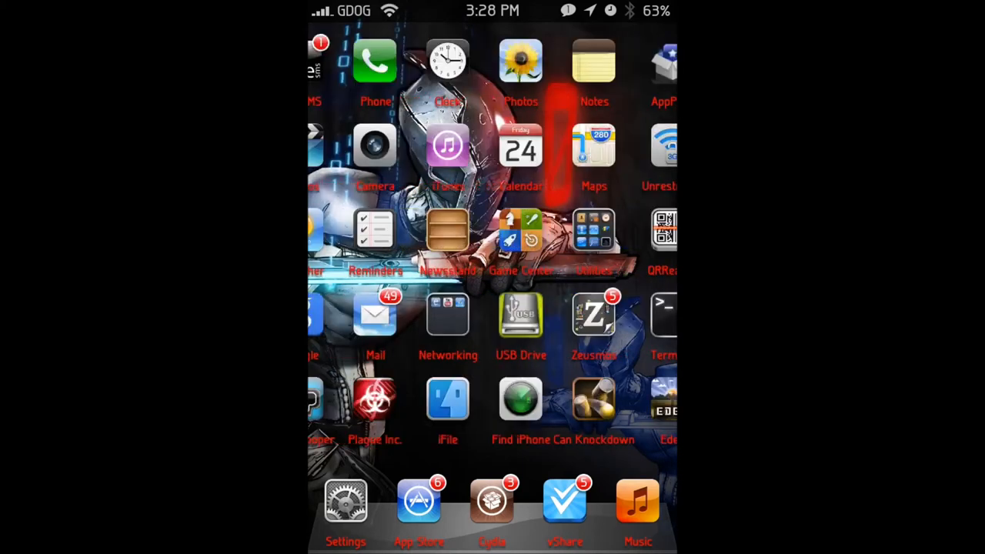
# - Swipe to the second home page and open What's the Saying? at level 14
pyautogui.hscroll(-3)
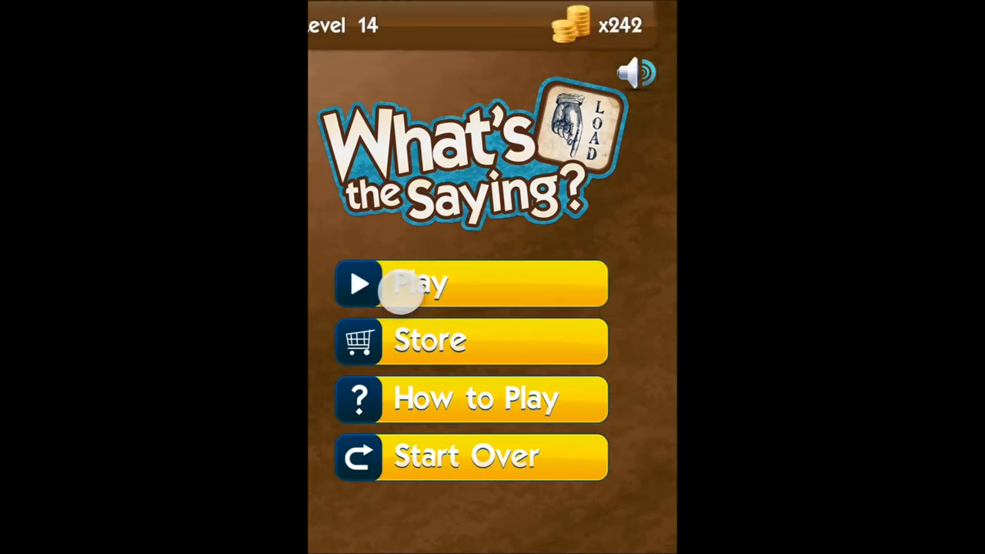
# - Start the Level 14 penguin puzzle and clear the misspelled first attempt
pyautogui.click(469, 283)
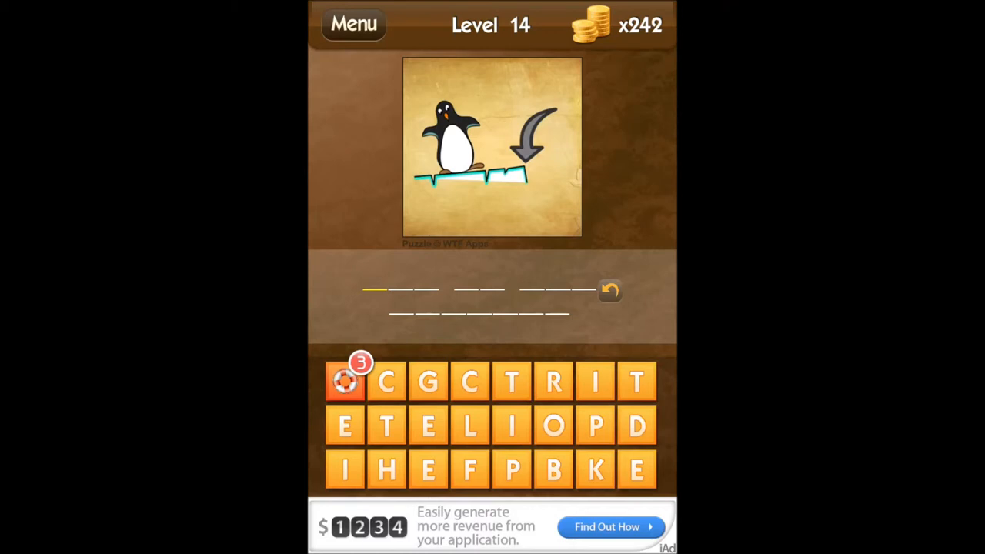
pyautogui.click(596, 426)
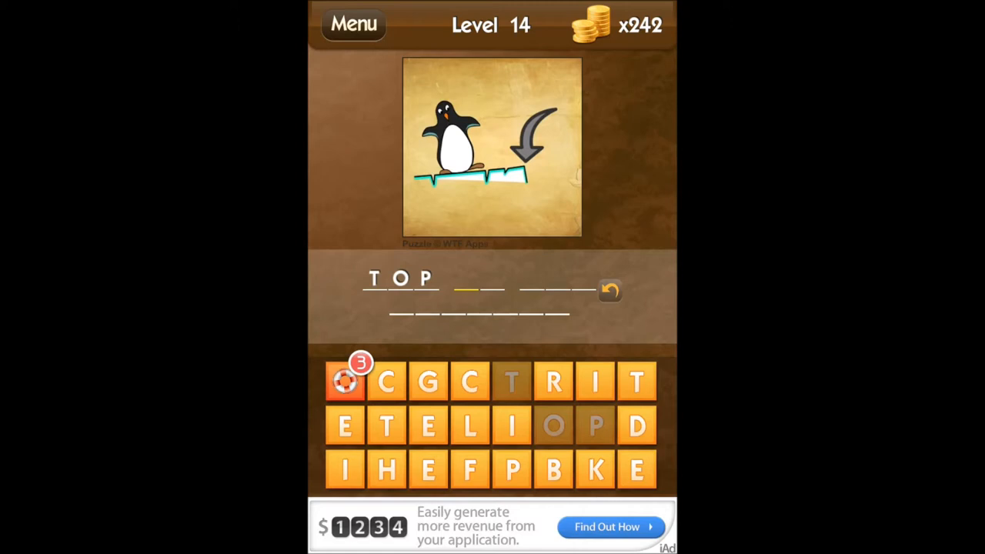
pyautogui.click(610, 291)
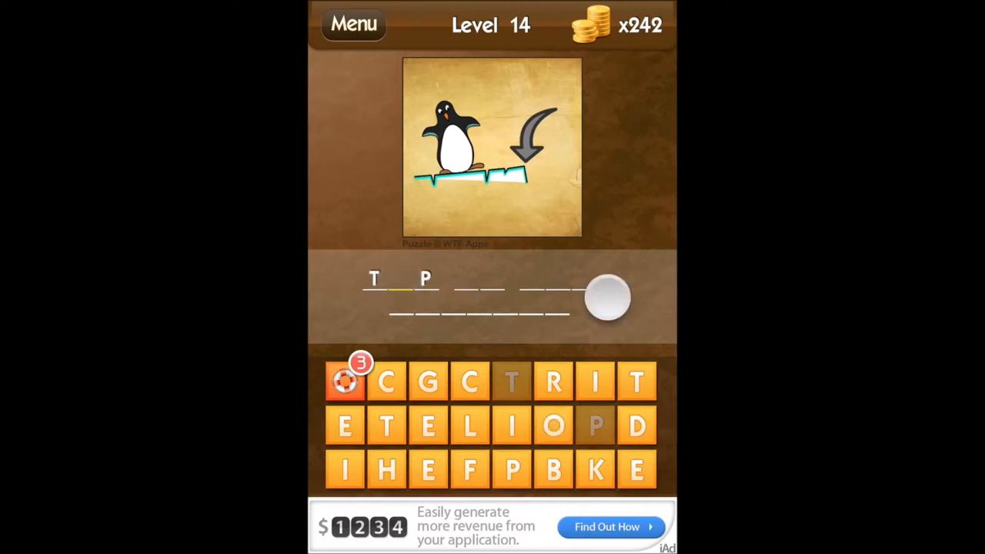
pyautogui.click(512, 425)
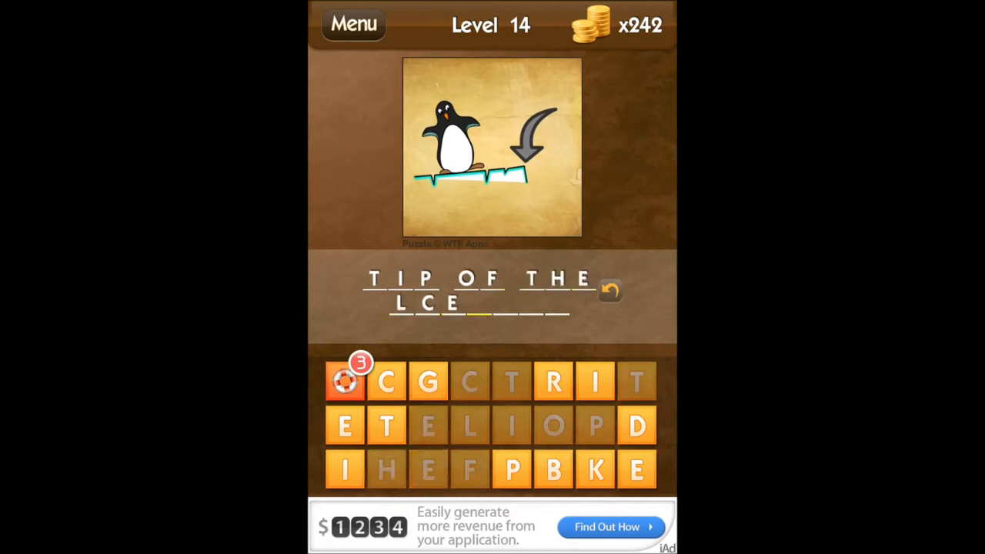
pyautogui.click(554, 470)
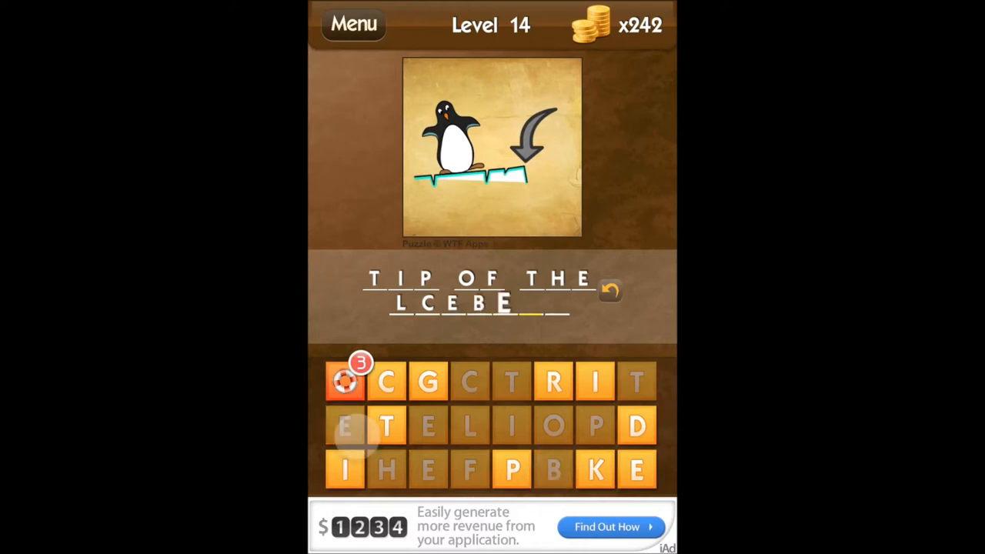
pyautogui.click(610, 291)
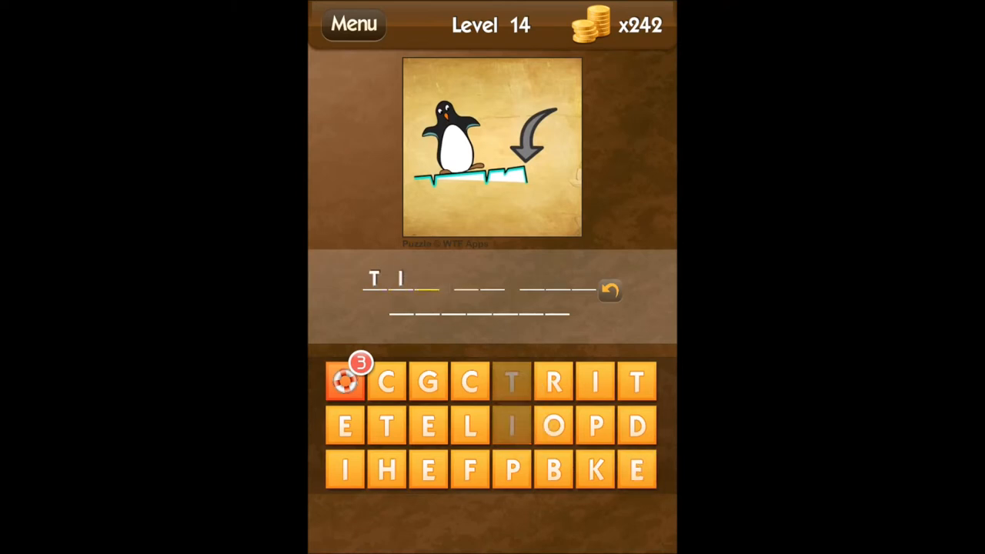
# - Respell the answer as TIP OF THE ICEBERG to complete Level 14
pyautogui.click(513, 470)
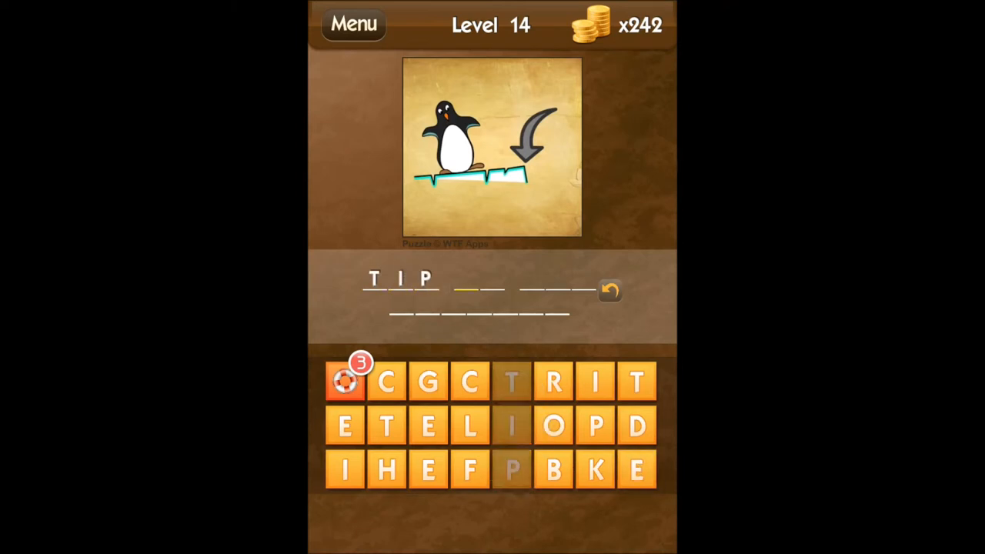
pyautogui.click(555, 425)
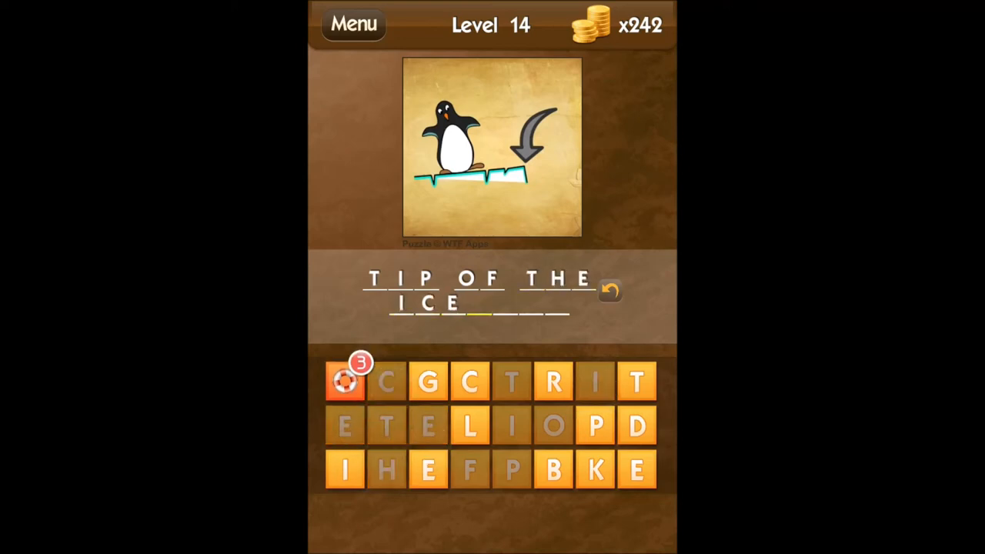
pyautogui.click(554, 470)
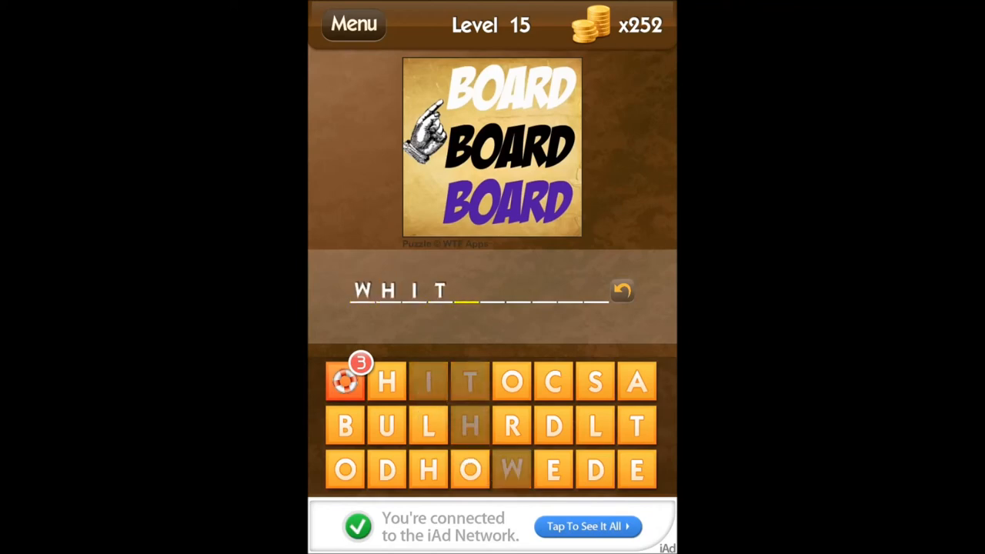
# - Finish spelling WHITEBOARD to solve Level 15 and reach level 16
pyautogui.click(554, 470)
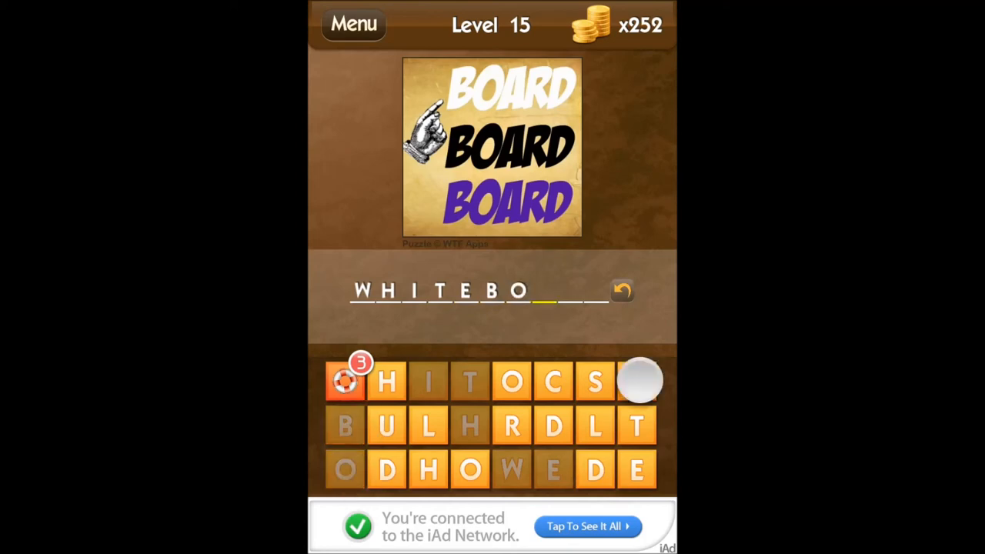
pyautogui.click(637, 383)
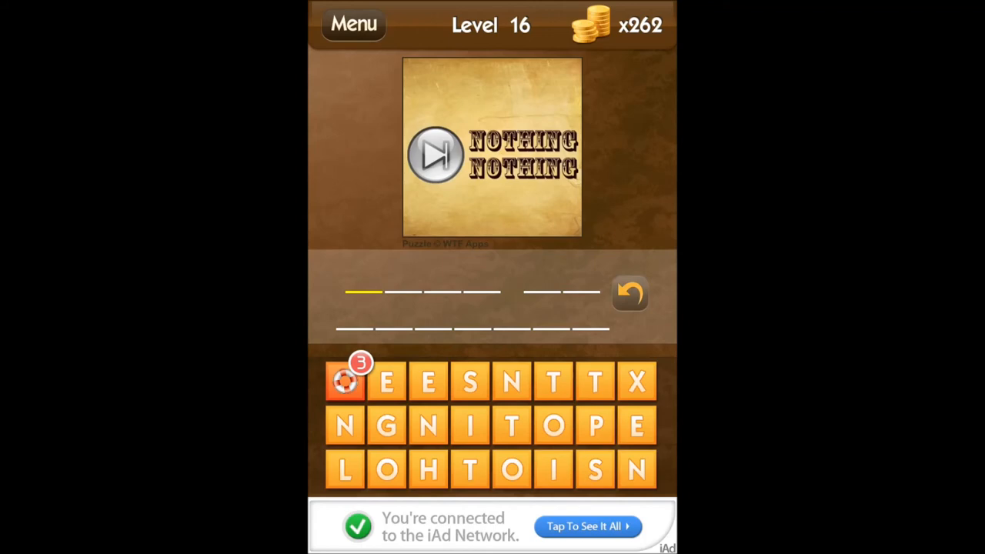
pyautogui.click(435, 155)
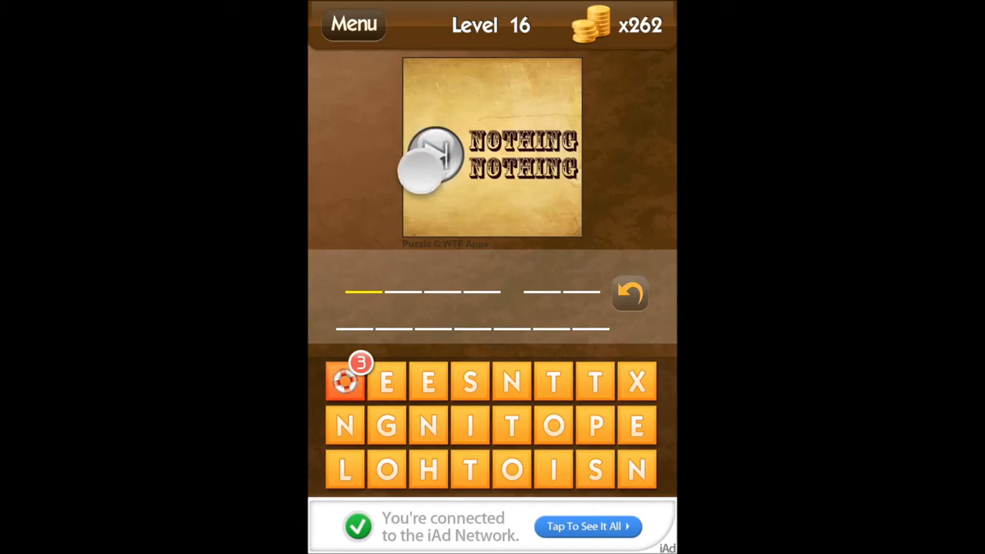